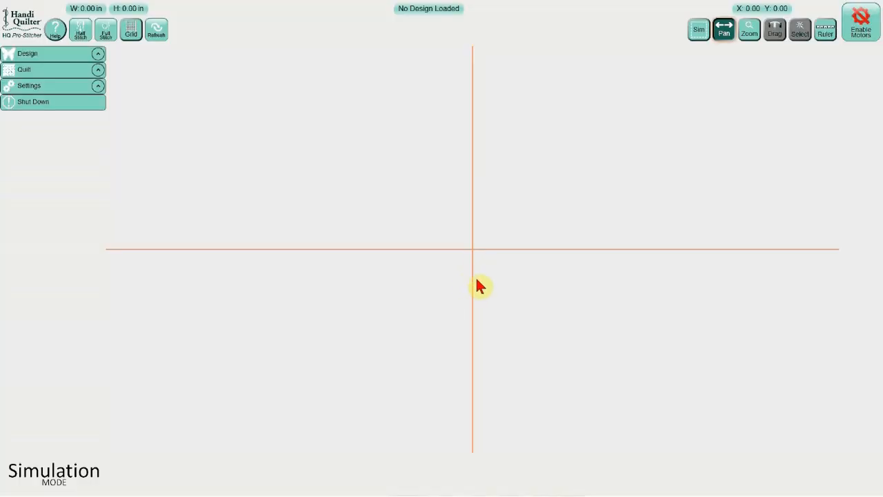
{"action": "mouse_move", "coordinate": [461, 229]}
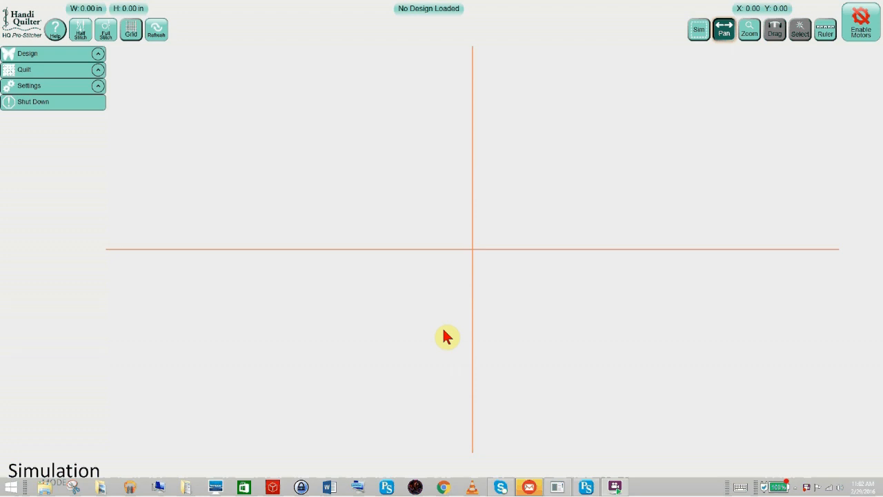
{"action": "mouse_move", "coordinate": [449, 333]}
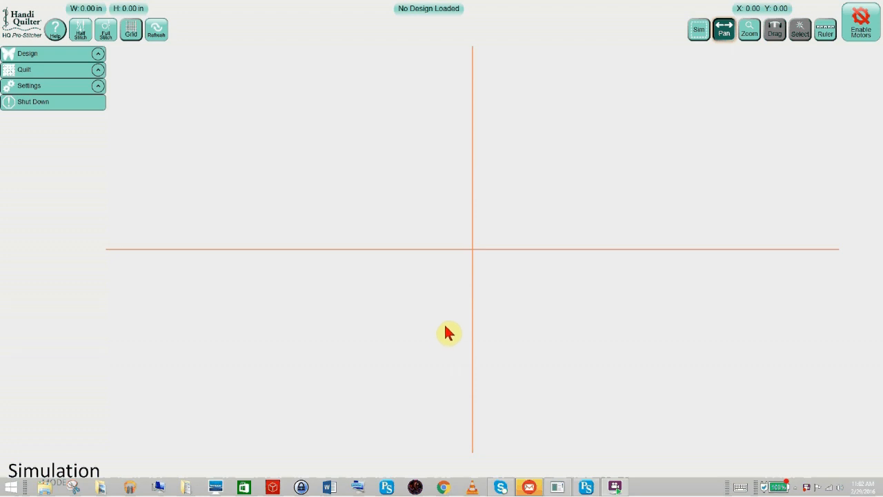
{"action": "mouse_move", "coordinate": [428, 337]}
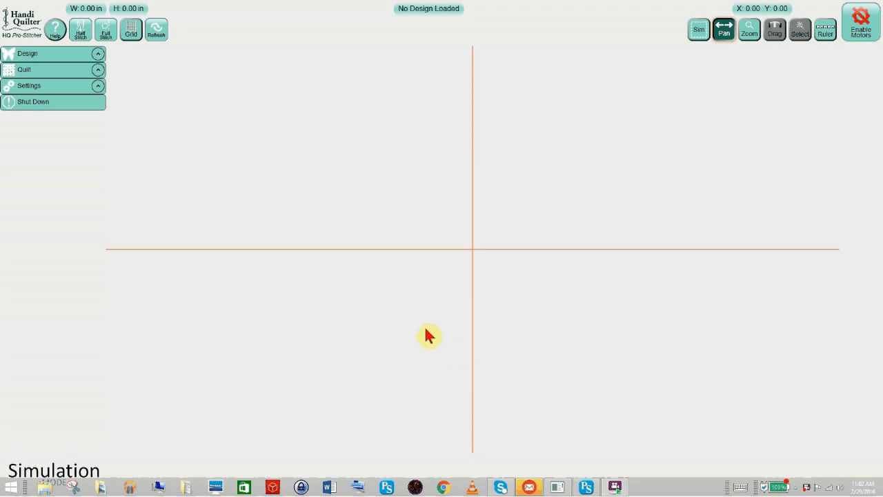
{"action": "mouse_move", "coordinate": [486, 249]}
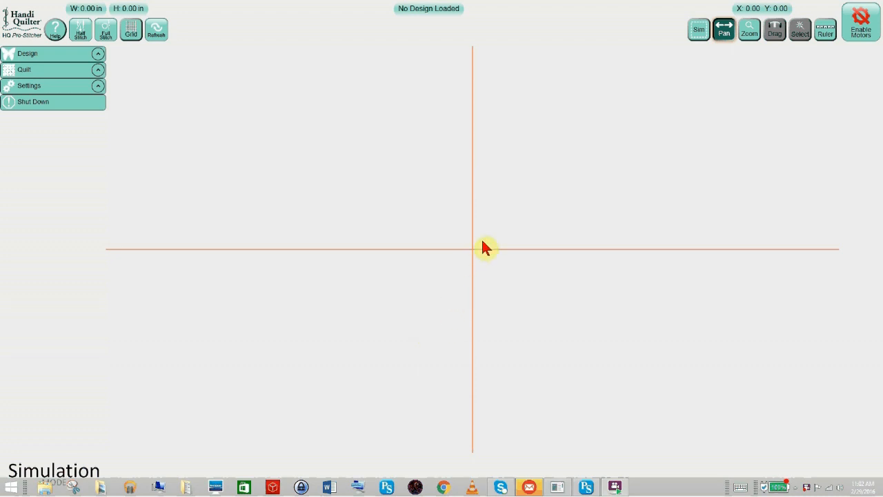
{"action": "mouse_move", "coordinate": [428, 259]}
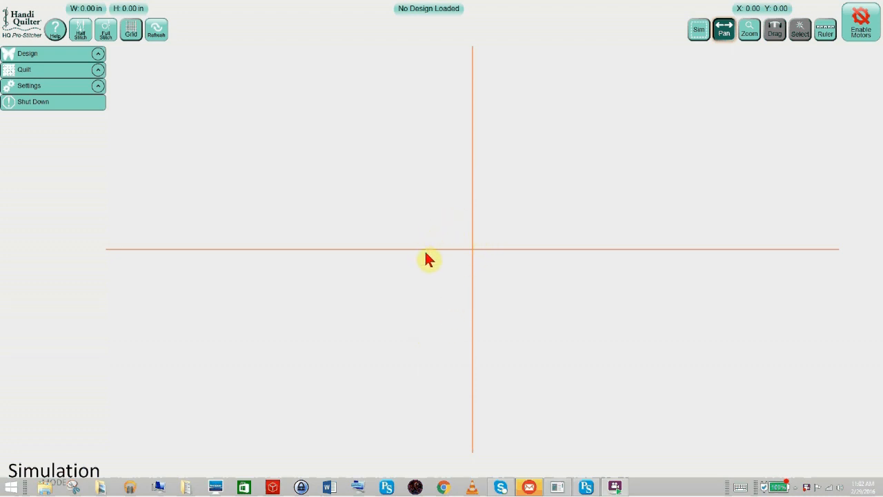
{"action": "mouse_move", "coordinate": [453, 226]}
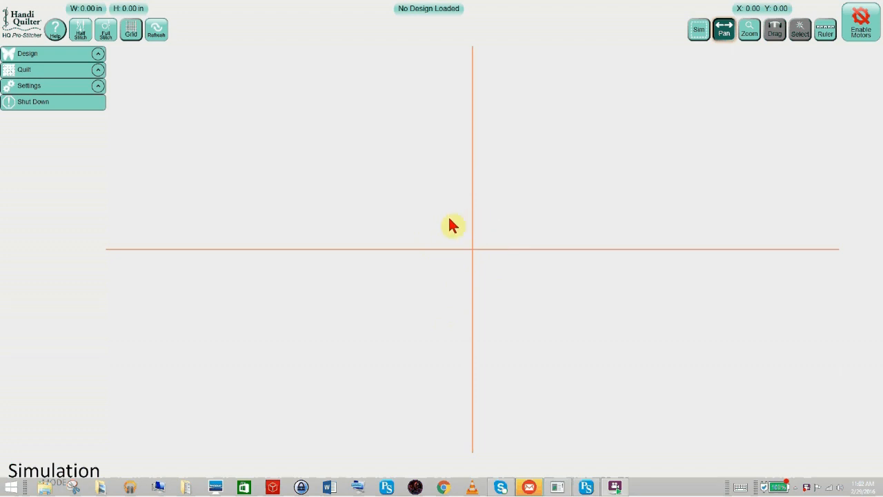
{"action": "mouse_move", "coordinate": [492, 235]}
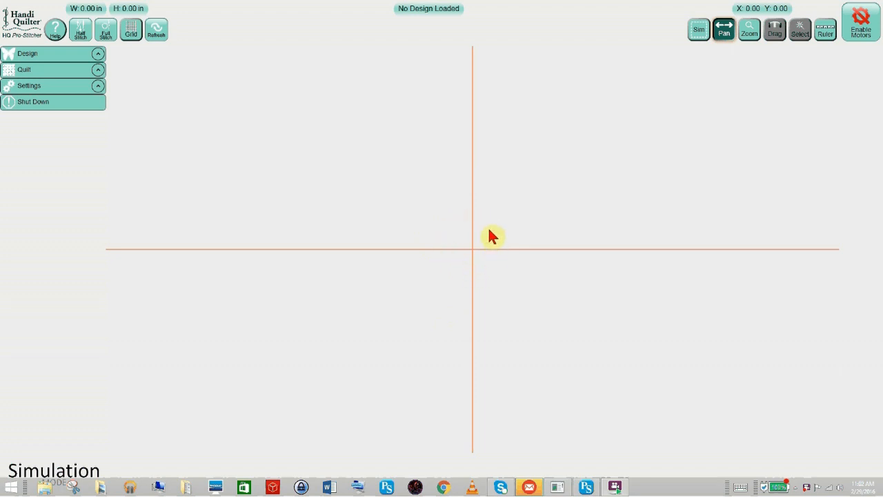
{"action": "mouse_move", "coordinate": [441, 259]}
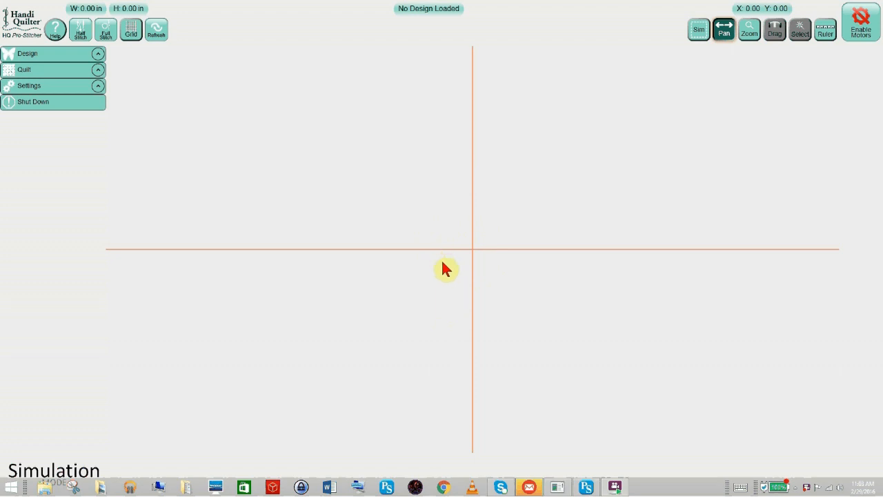
{"action": "mouse_move", "coordinate": [452, 254]}
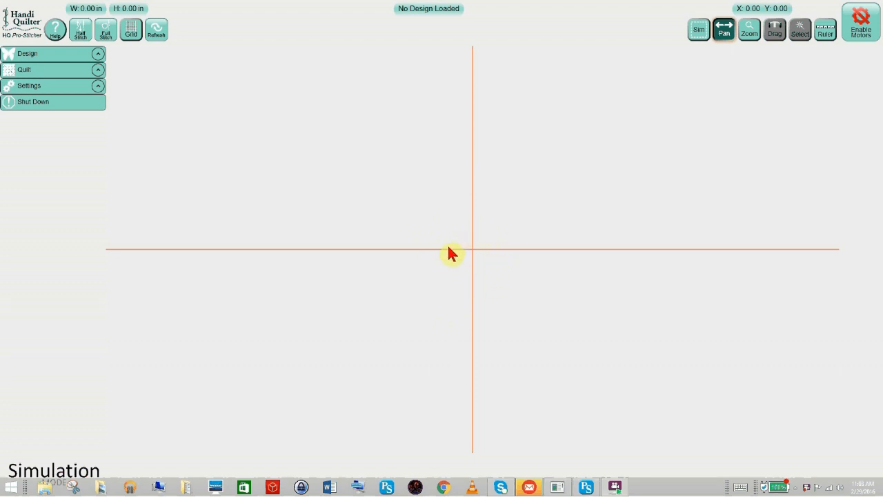
{"action": "mouse_move", "coordinate": [476, 221]}
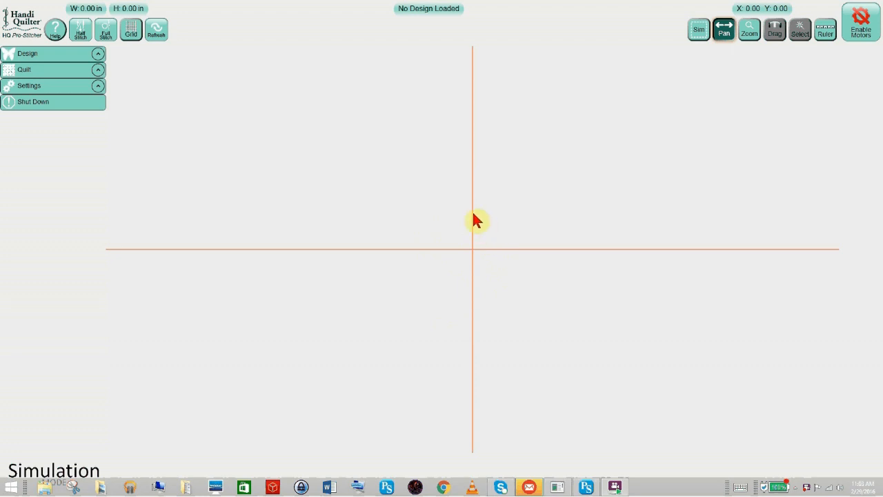
{"action": "mouse_move", "coordinate": [472, 224]}
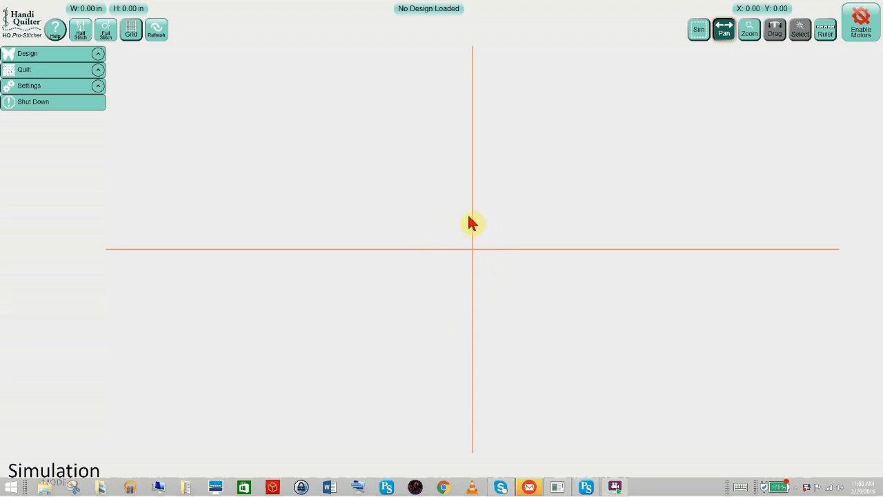
{"action": "mouse_move", "coordinate": [353, 188]}
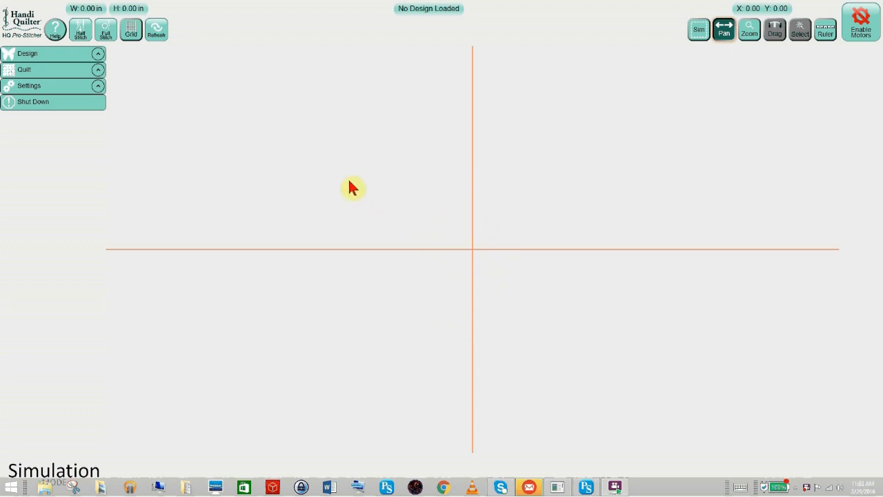
{"action": "mouse_move", "coordinate": [264, 160]}
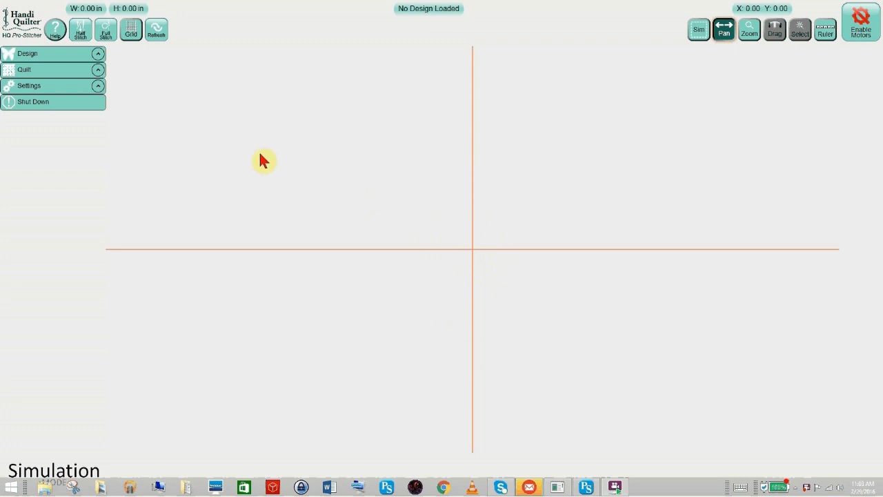
{"action": "mouse_move", "coordinate": [265, 168]}
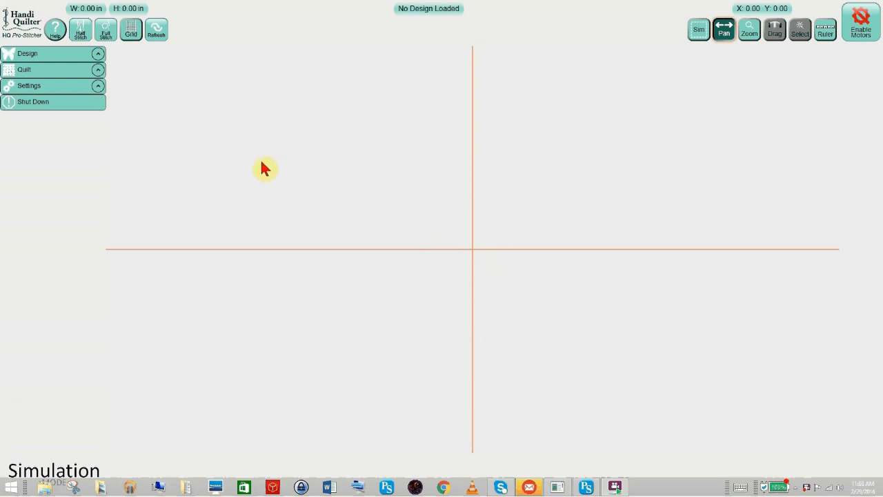
{"action": "mouse_move", "coordinate": [196, 188]}
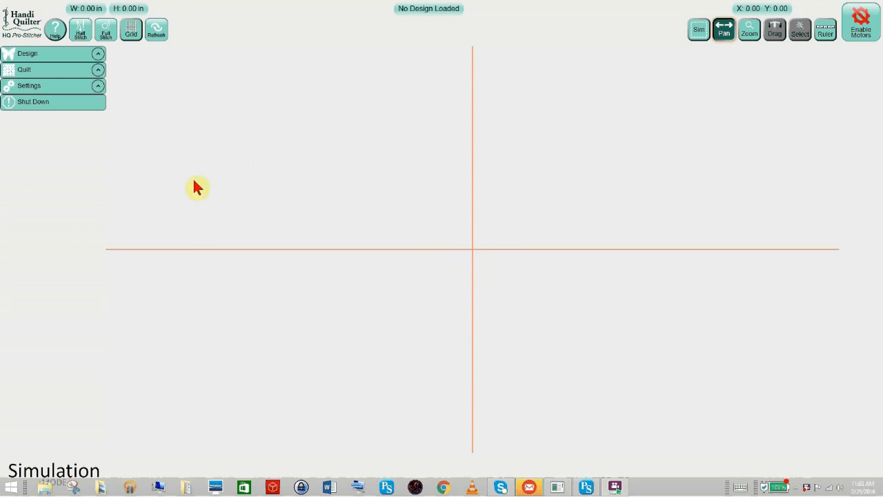
{"action": "mouse_move", "coordinate": [158, 131]}
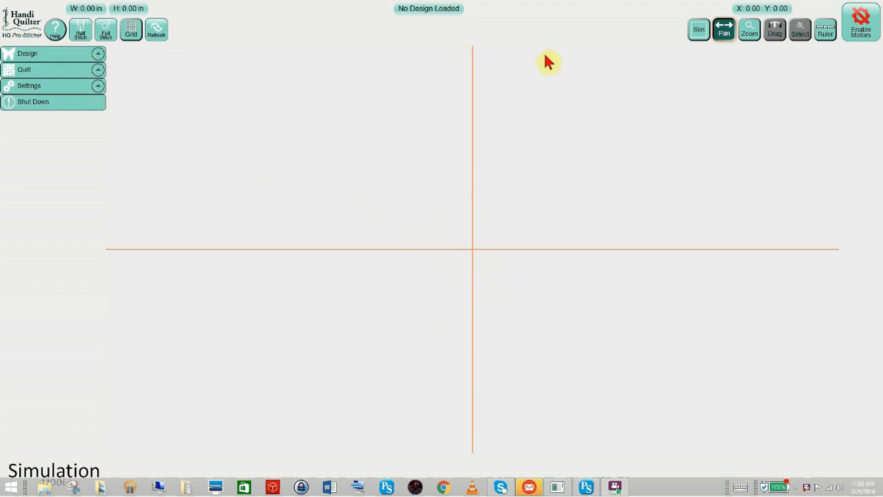
{"action": "mouse_move", "coordinate": [522, 118]}
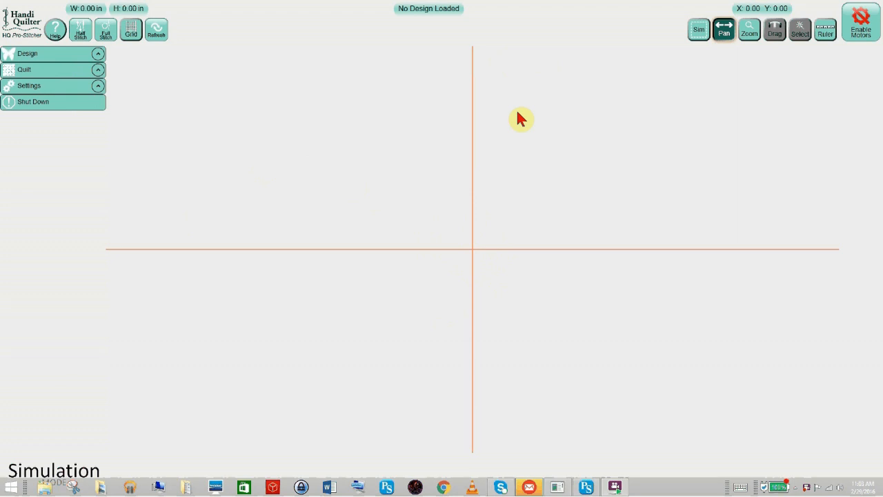
{"action": "mouse_move", "coordinate": [512, 127]}
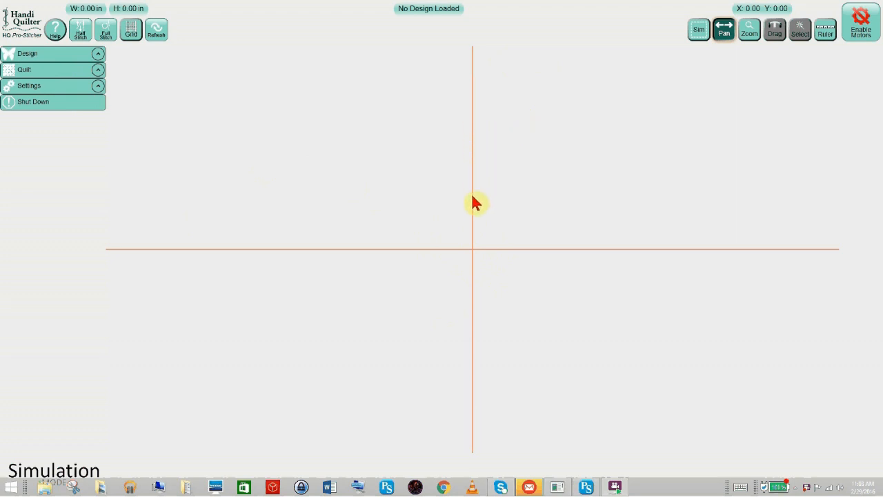
{"action": "mouse_move", "coordinate": [486, 260]}
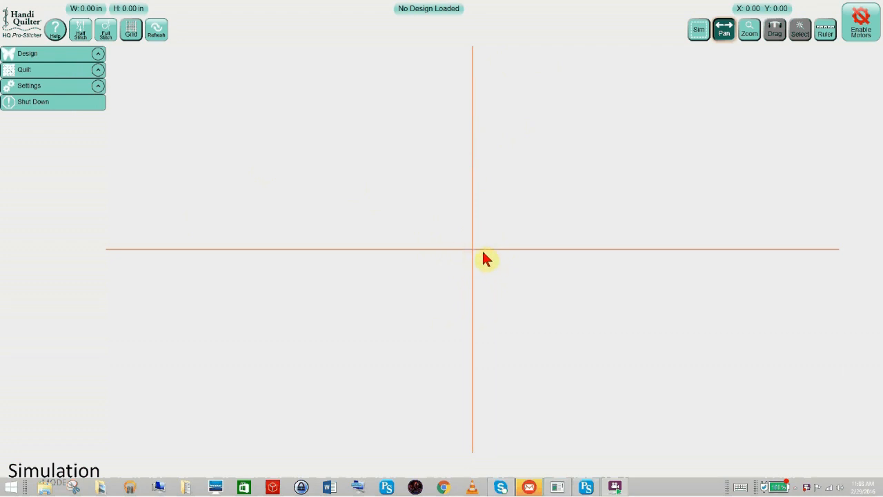
{"action": "mouse_move", "coordinate": [475, 257]}
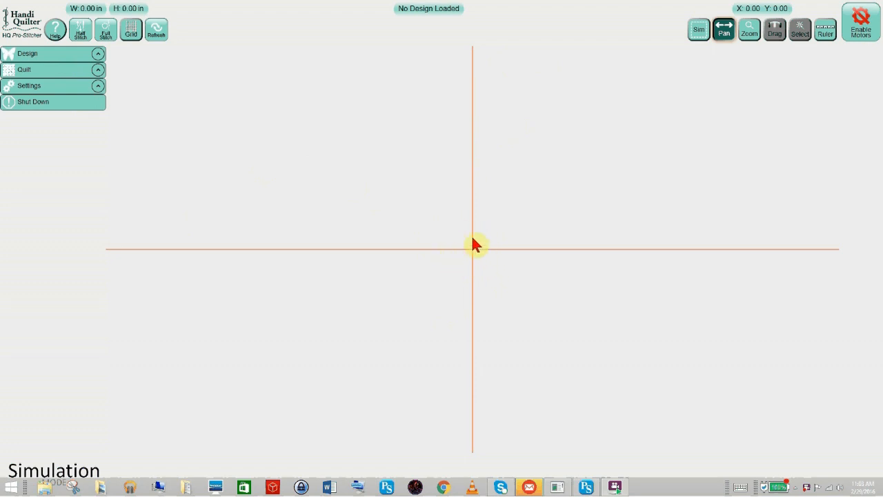
{"action": "mouse_move", "coordinate": [467, 256]}
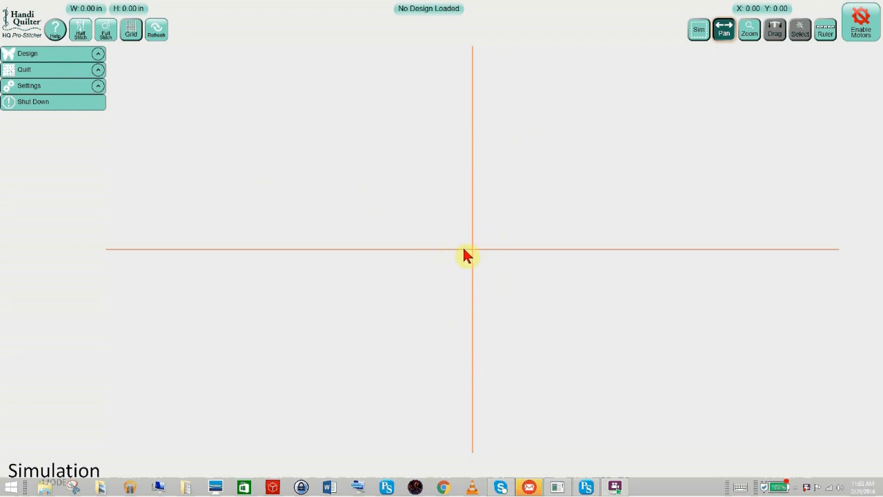
{"action": "mouse_move", "coordinate": [464, 265]}
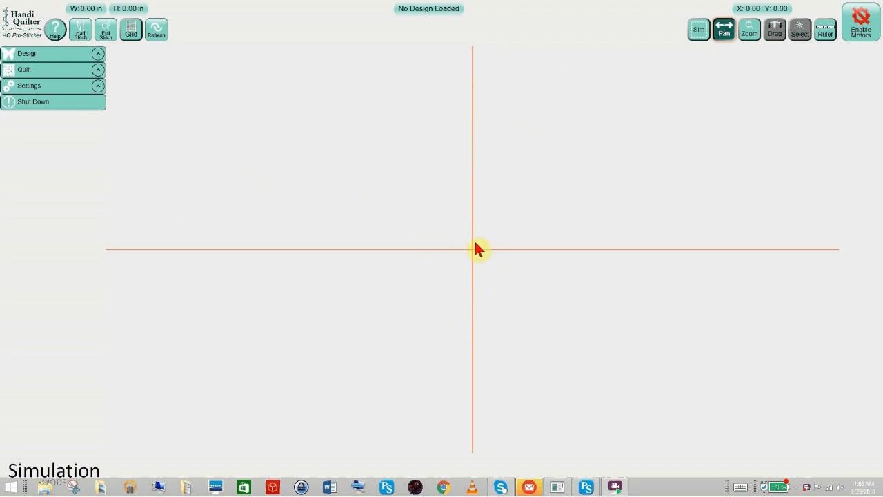
{"action": "mouse_move", "coordinate": [488, 255]}
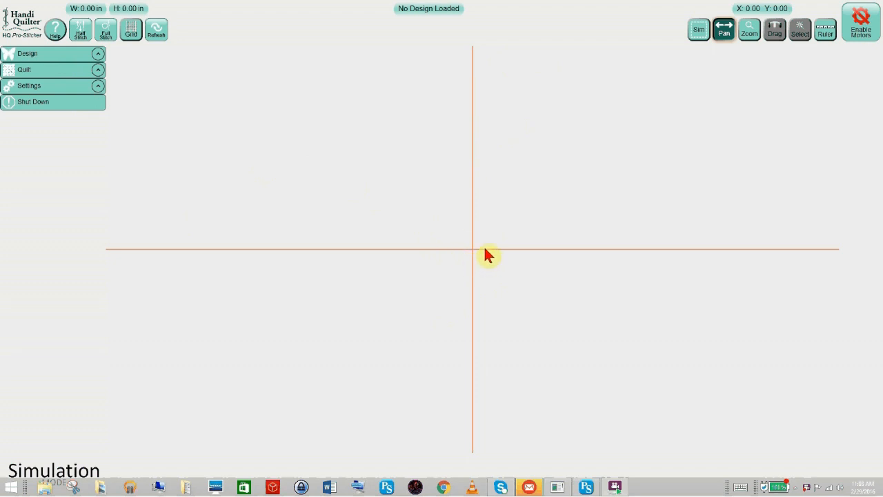
{"action": "mouse_move", "coordinate": [492, 256]}
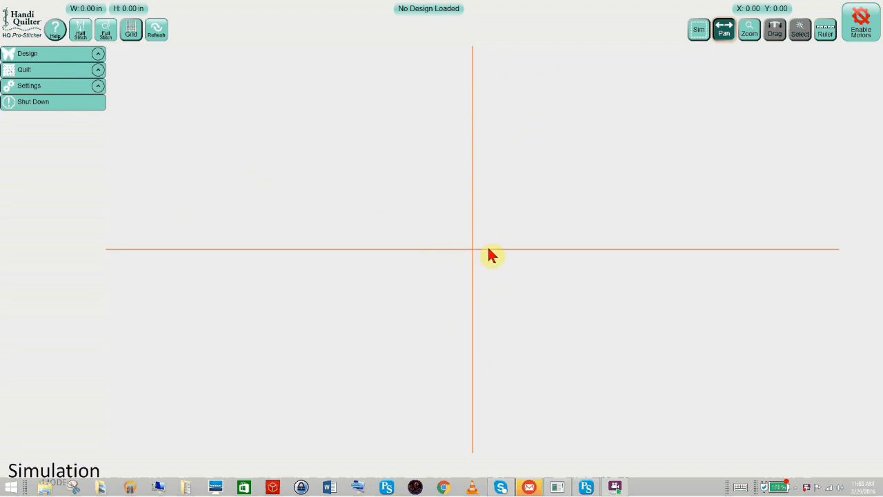
{"action": "mouse_move", "coordinate": [644, 136]}
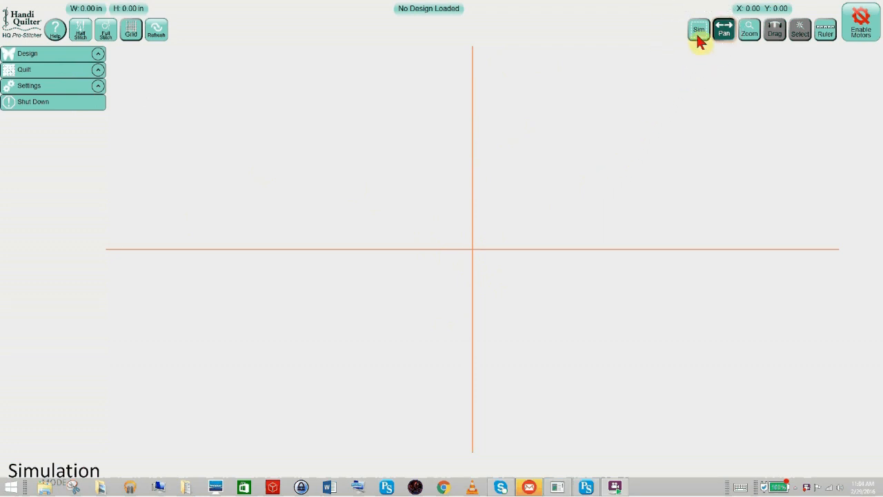
Step: Enter Sim mode and drag the needle crosshair up and left of centre
{"action": "left_click", "coordinate": [698, 29]}
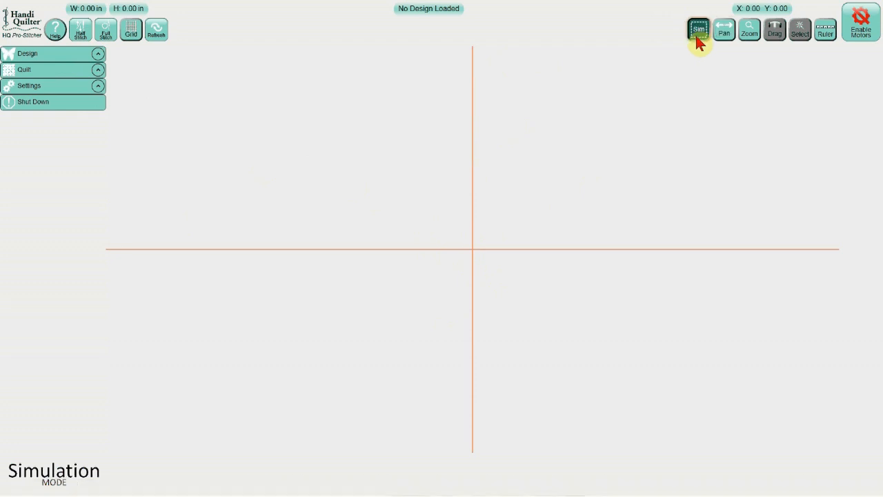
{"action": "mouse_move", "coordinate": [614, 123]}
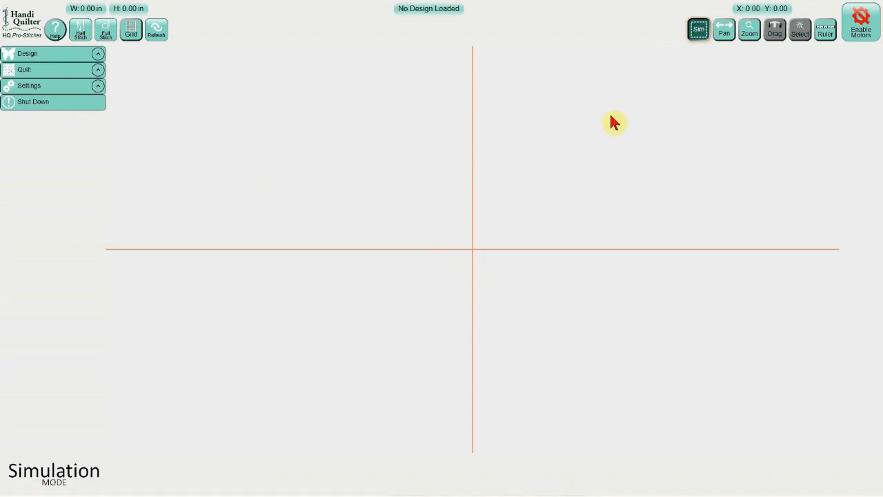
{"action": "mouse_move", "coordinate": [494, 206]}
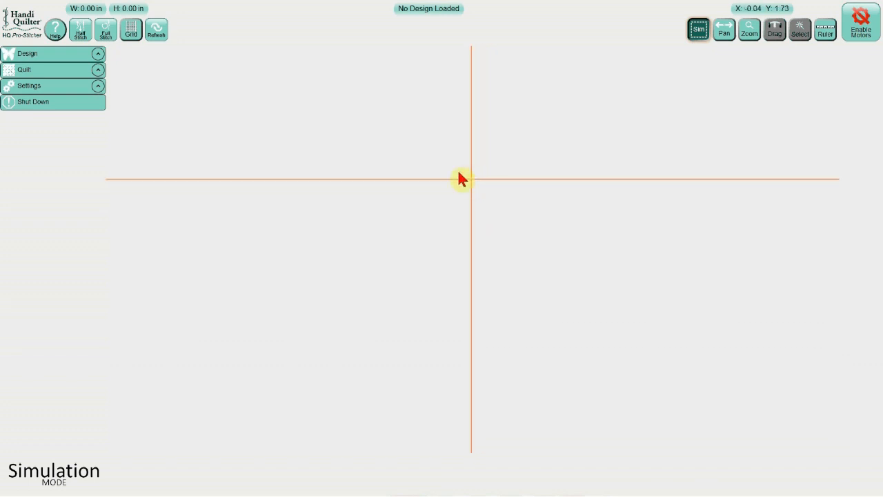
{"action": "left_click_drag", "start_coordinate": [461, 180], "coordinate": [362, 227]}
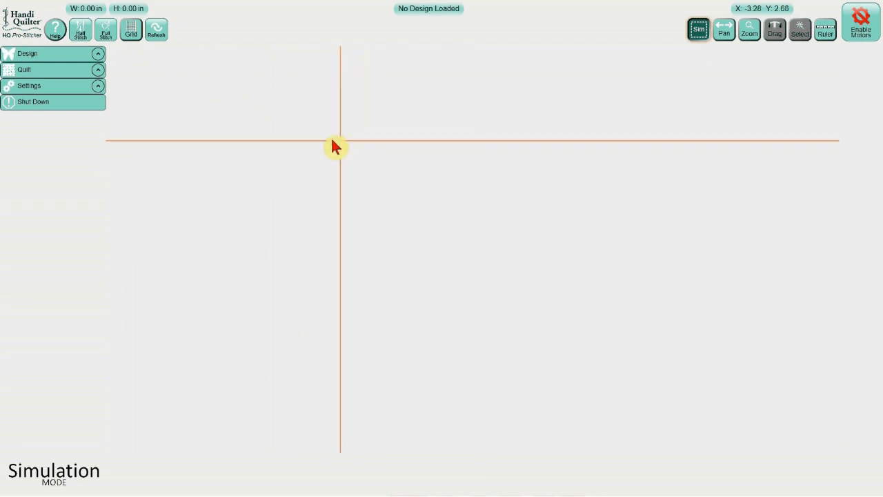
{"action": "left_click_drag", "start_coordinate": [334, 146], "coordinate": [390, 179]}
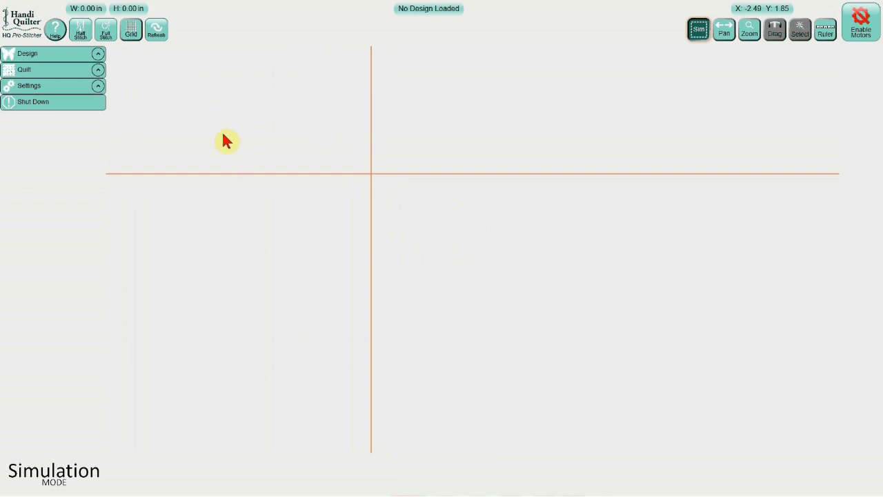
{"action": "mouse_move", "coordinate": [67, 62]}
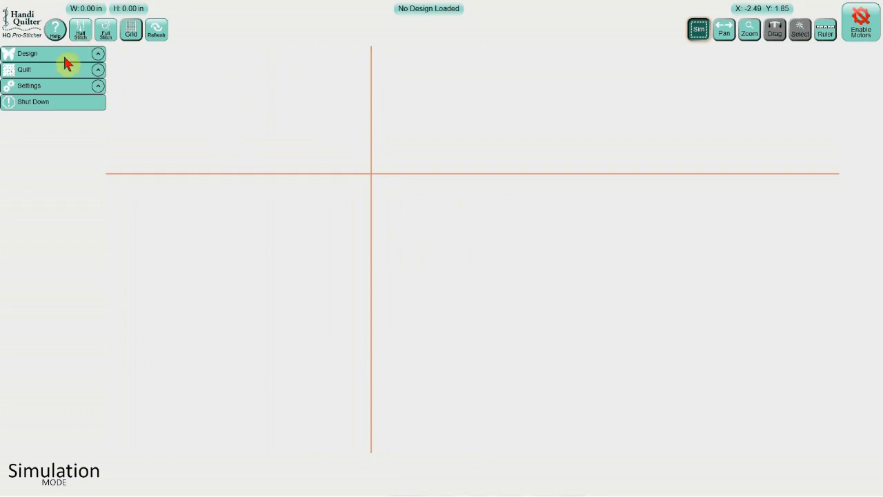
Step: Define a 2 Corner area of about 6.67 by 3.33 inches under Design > Area
{"action": "left_click", "coordinate": [53, 52]}
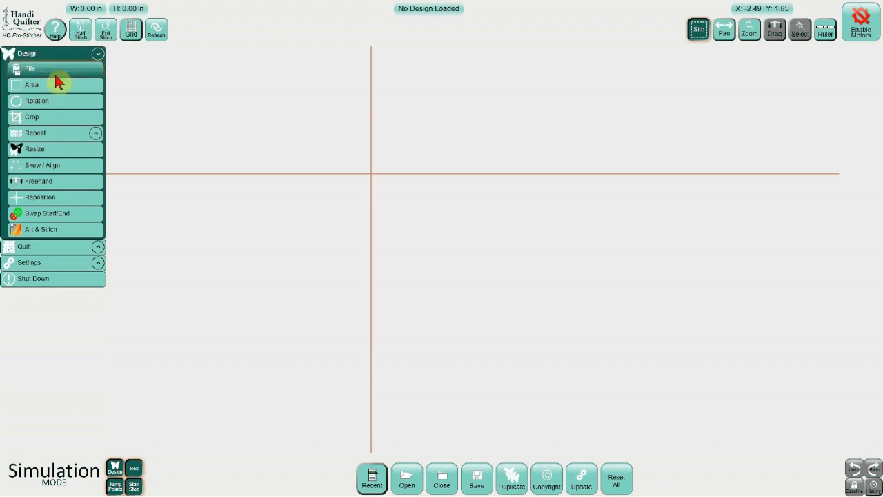
{"action": "left_click", "coordinate": [32, 85]}
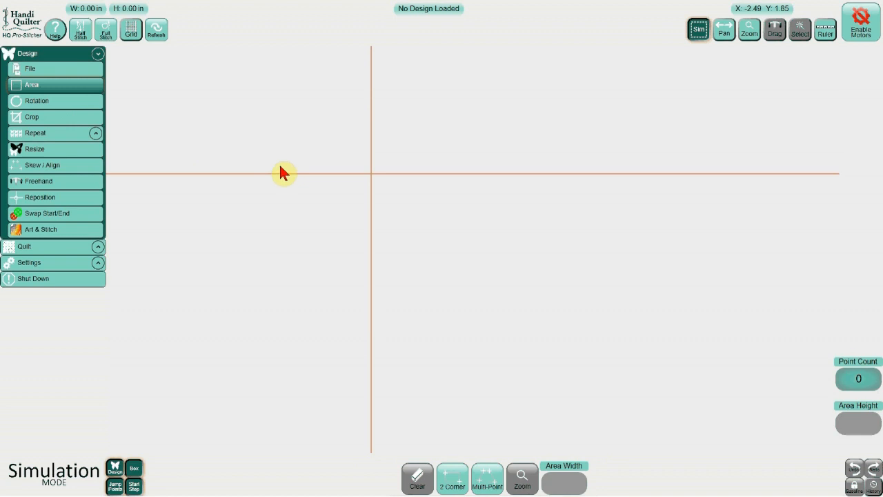
{"action": "mouse_move", "coordinate": [299, 182]}
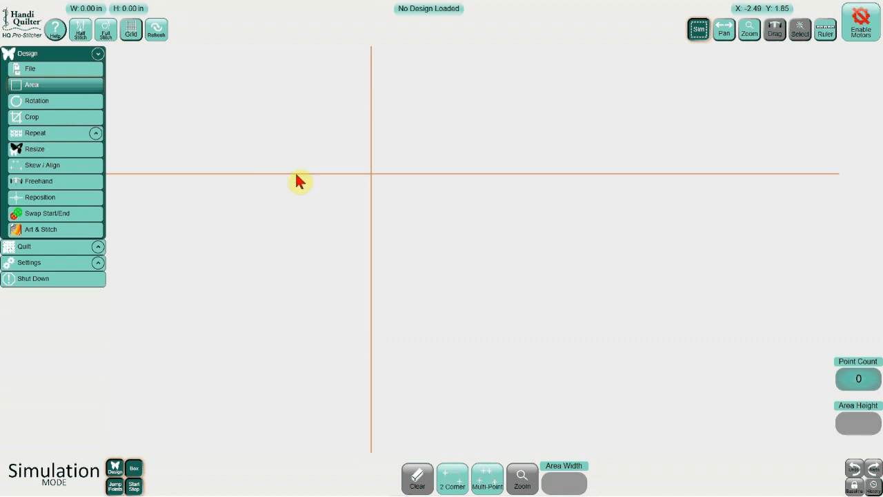
{"action": "mouse_move", "coordinate": [296, 183]}
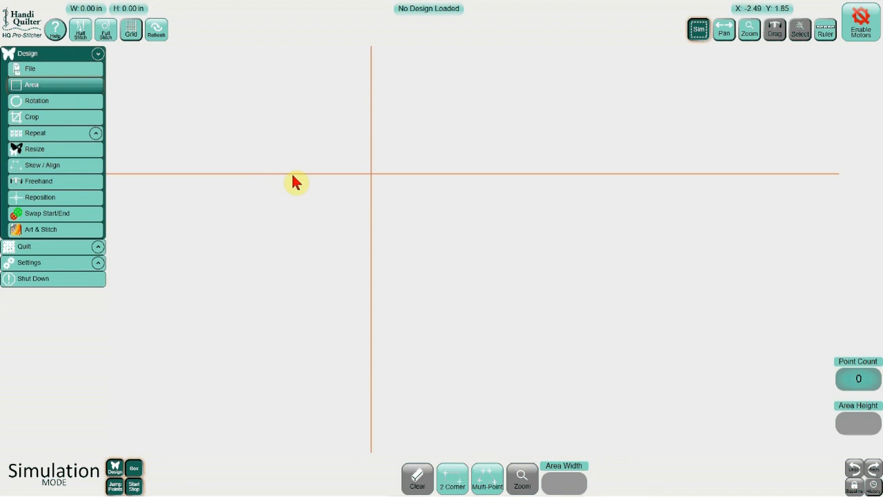
{"action": "mouse_move", "coordinate": [362, 205]}
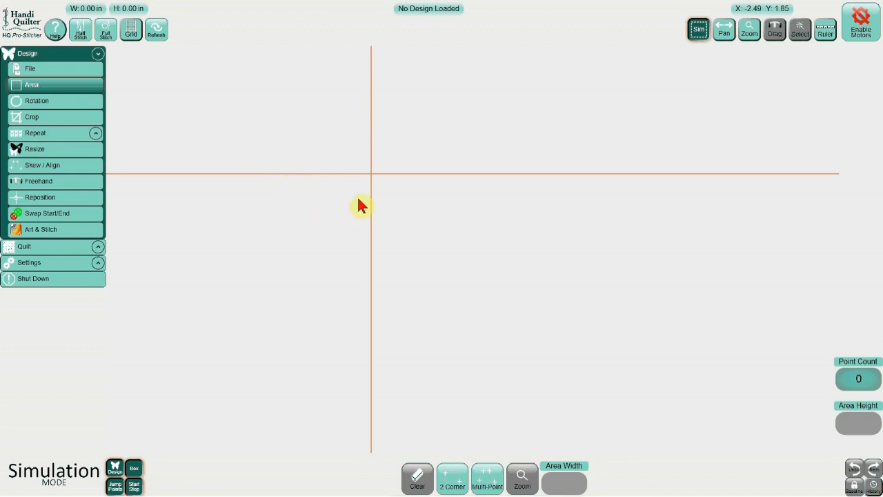
{"action": "mouse_move", "coordinate": [375, 223]}
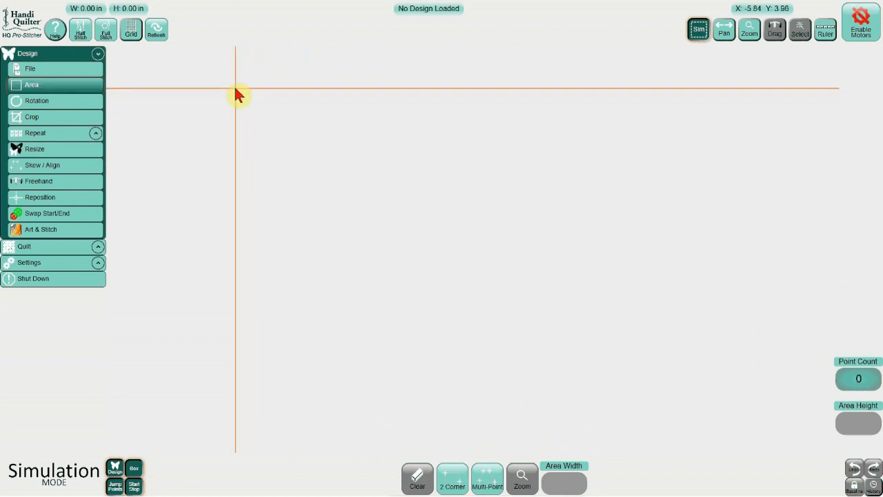
{"action": "mouse_move", "coordinate": [428, 444]}
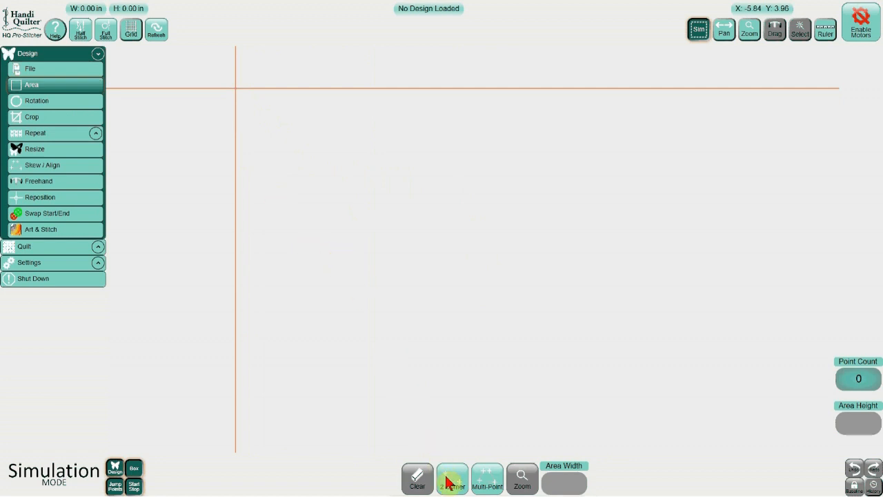
{"action": "left_click", "coordinate": [453, 478]}
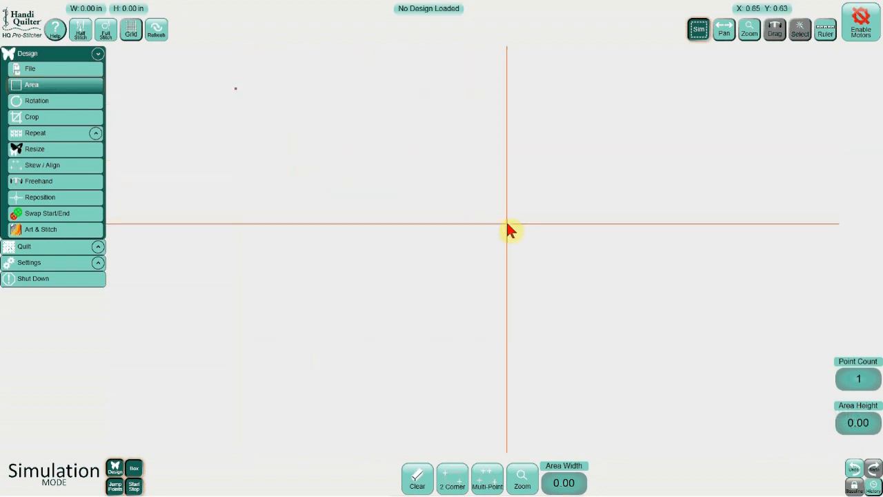
{"action": "left_click", "coordinate": [453, 479]}
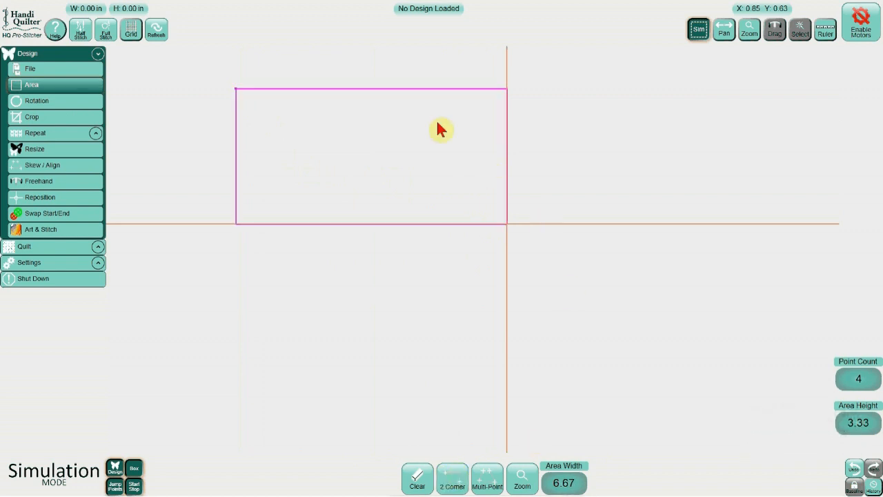
{"action": "mouse_move", "coordinate": [274, 169]}
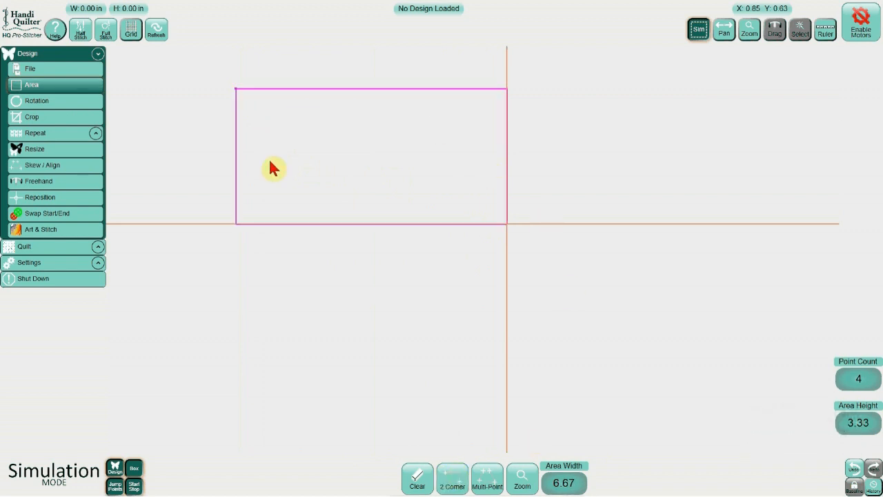
{"action": "mouse_move", "coordinate": [290, 166]}
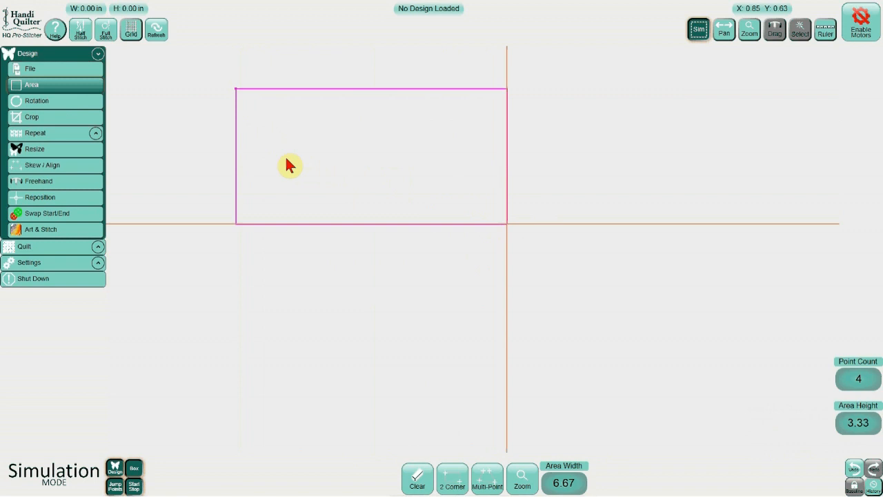
Step: Clear the area and define a new one 30.00 wide by 45.00 high
{"action": "left_click", "coordinate": [417, 478]}
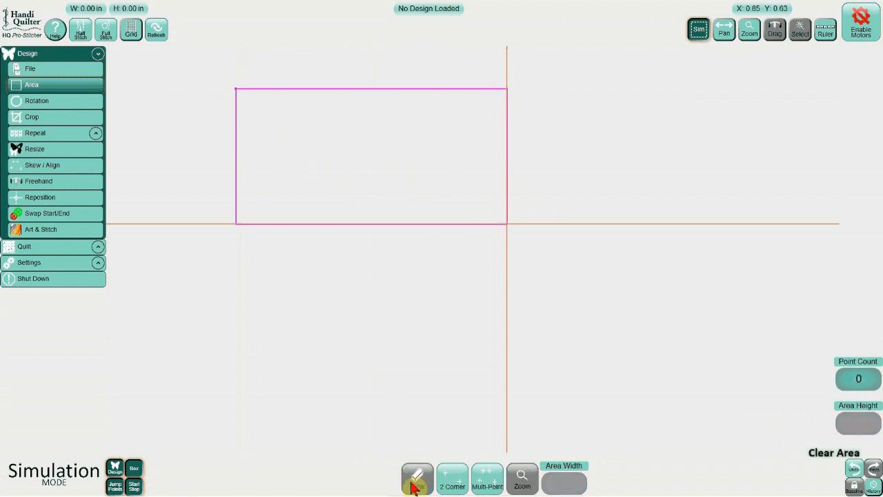
{"action": "left_click", "coordinate": [417, 478]}
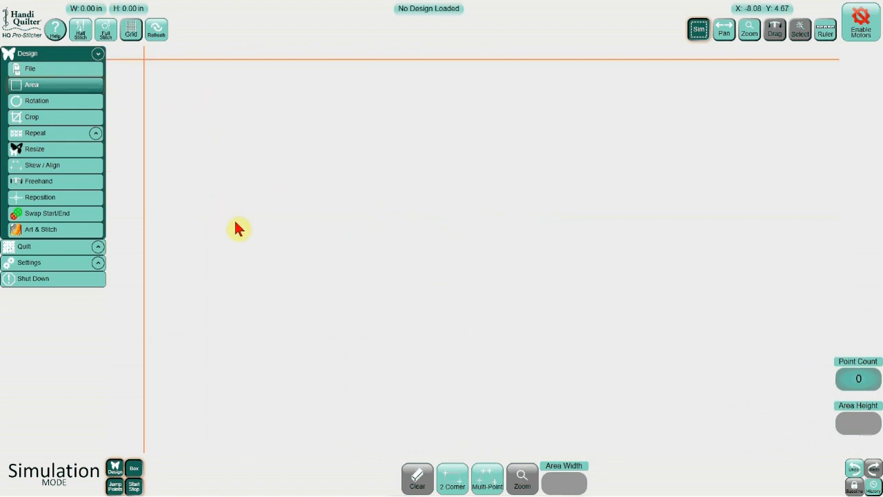
{"action": "mouse_move", "coordinate": [398, 316]}
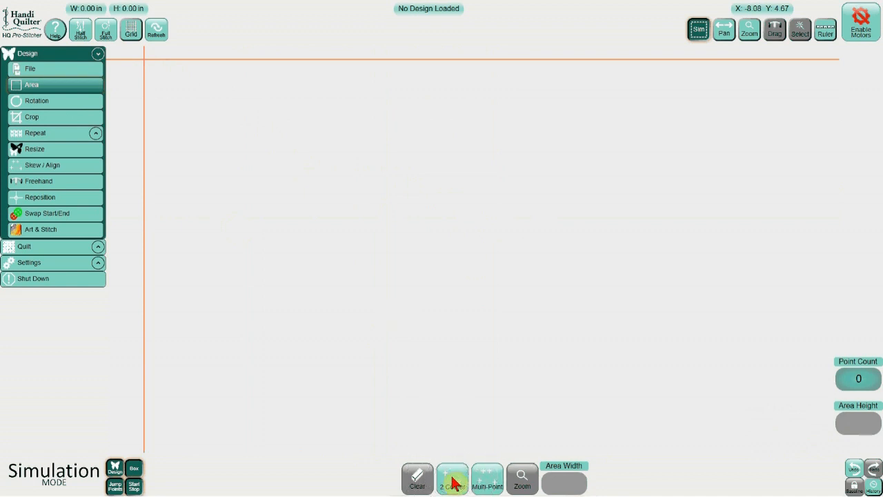
{"action": "left_click", "coordinate": [452, 477]}
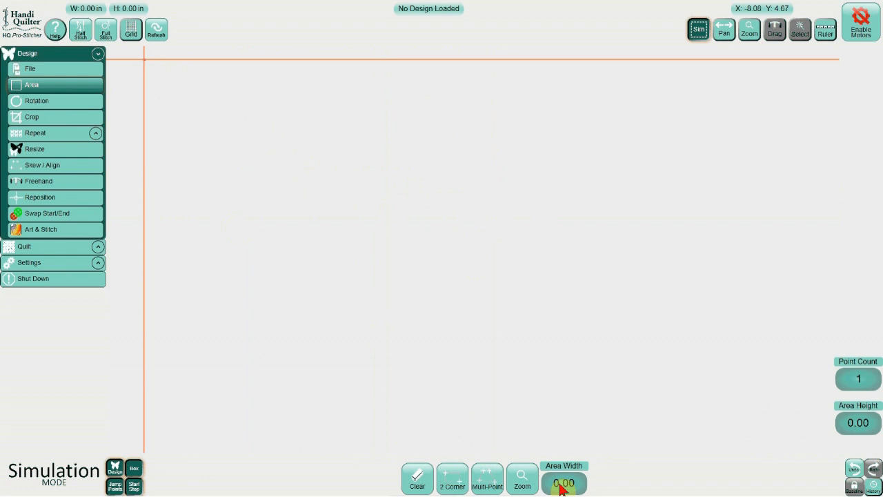
{"action": "left_click", "coordinate": [563, 483]}
{"action": "type", "text": "30"}
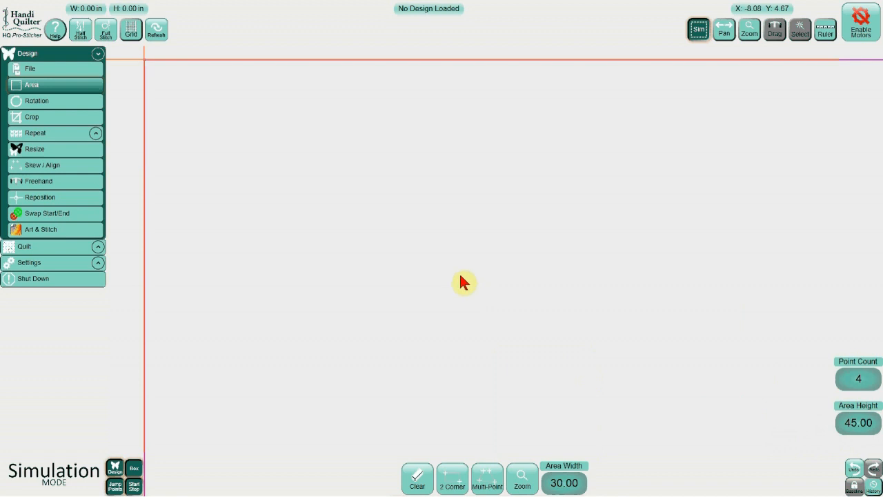
{"action": "mouse_move", "coordinate": [411, 275]}
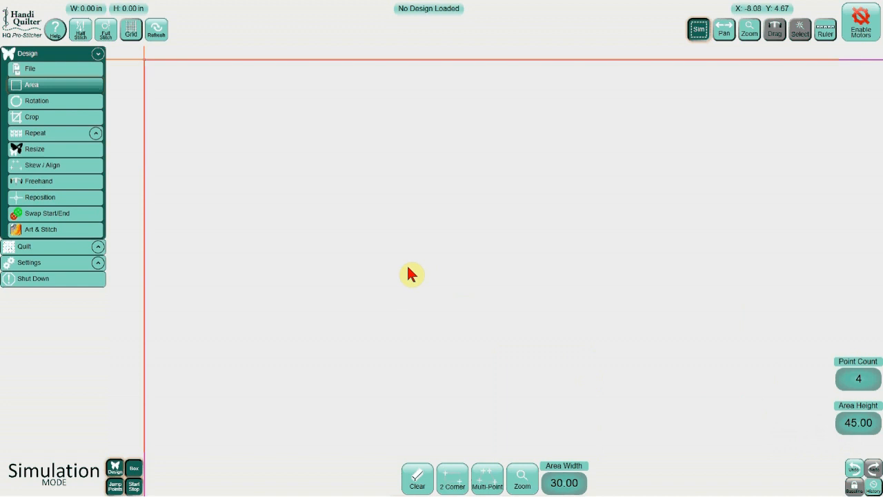
{"action": "mouse_move", "coordinate": [309, 128]}
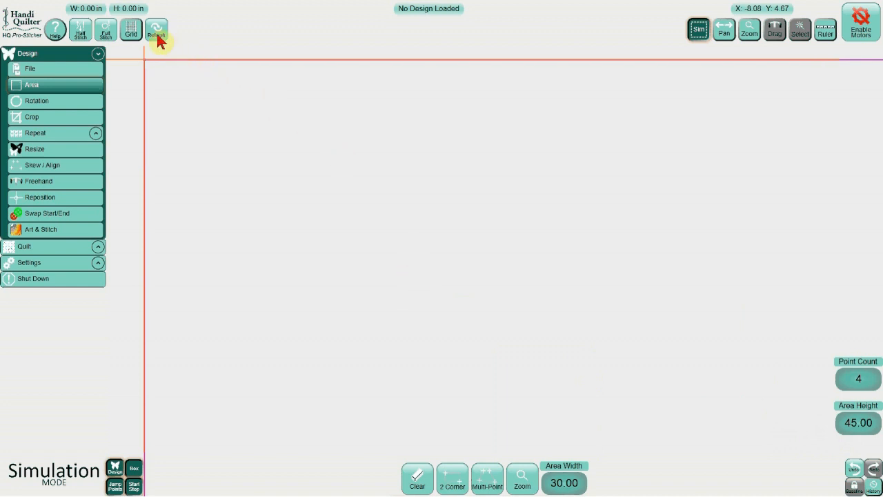
Step: Refresh the view and show the Design > File commands
{"action": "left_click", "coordinate": [157, 34]}
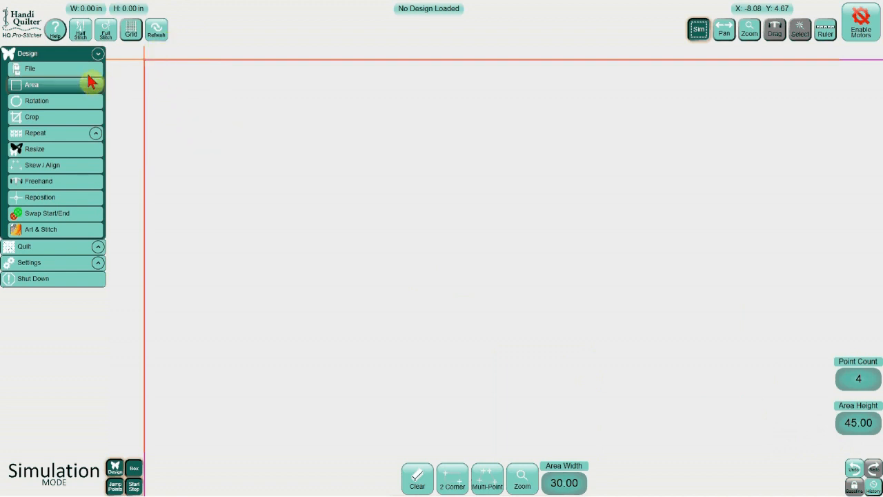
{"action": "left_click", "coordinate": [31, 69]}
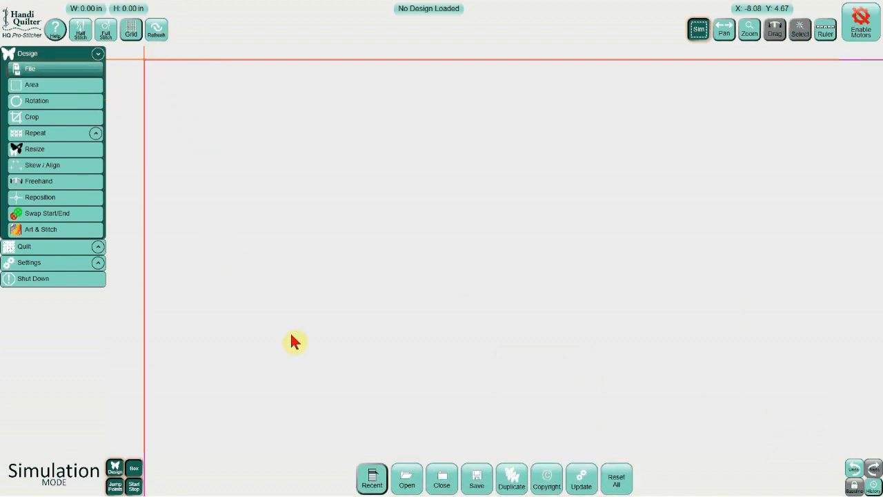
Step: Load Stipple.hqf from the Recent designs list into the area
{"action": "left_click", "coordinate": [373, 477]}
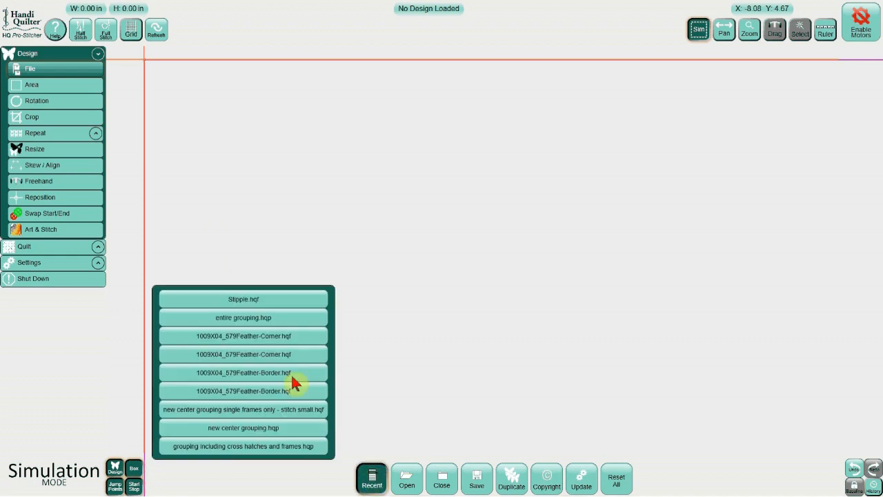
{"action": "left_click", "coordinate": [243, 299]}
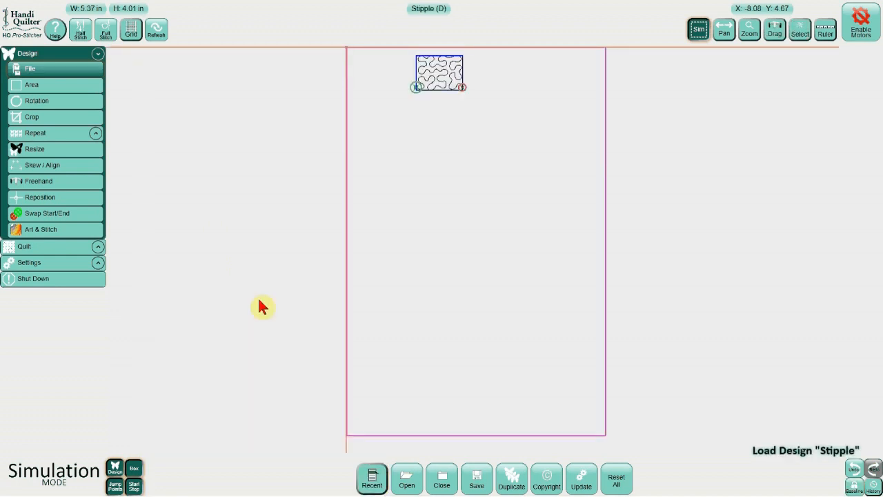
{"action": "mouse_move", "coordinate": [441, 174]}
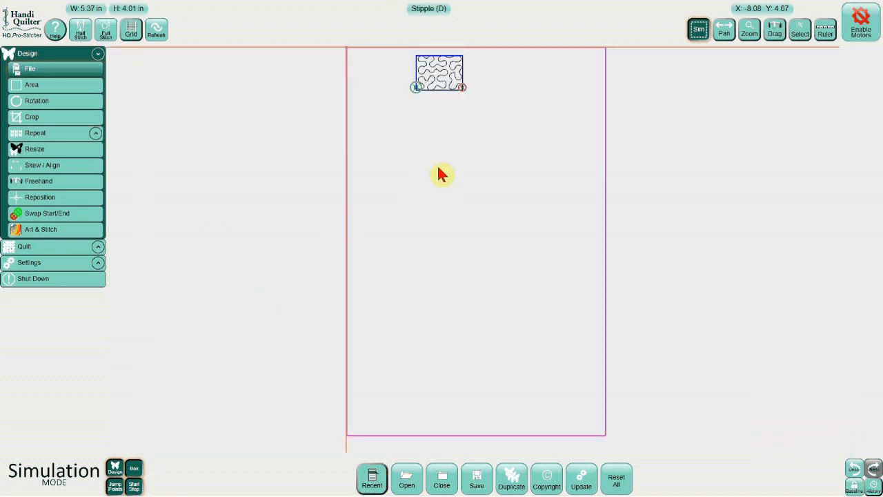
{"action": "mouse_move", "coordinate": [385, 144]}
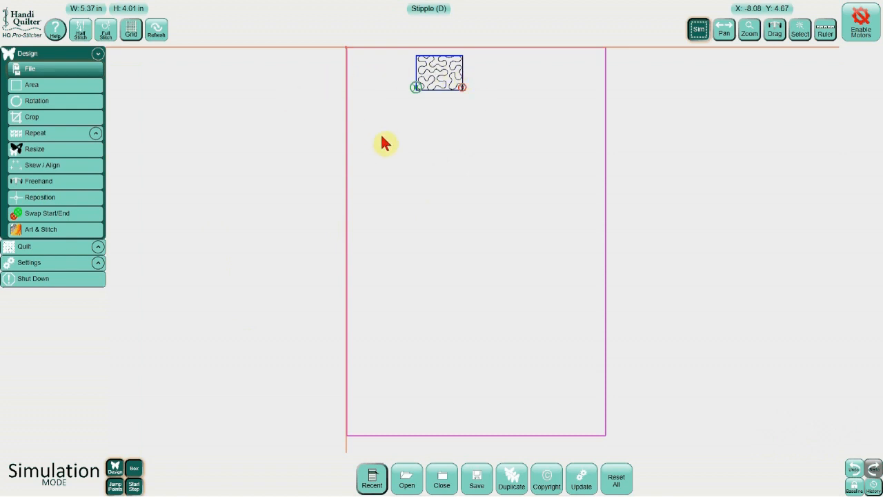
{"action": "mouse_move", "coordinate": [417, 99]}
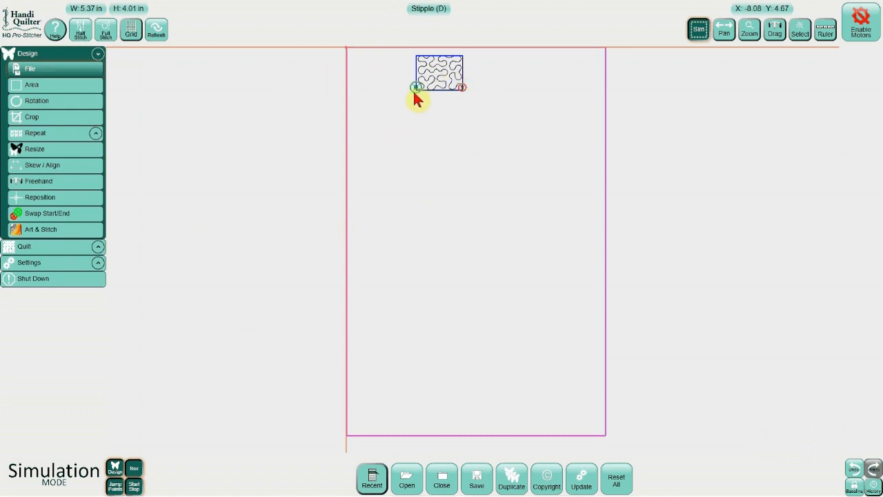
{"action": "mouse_move", "coordinate": [431, 127]}
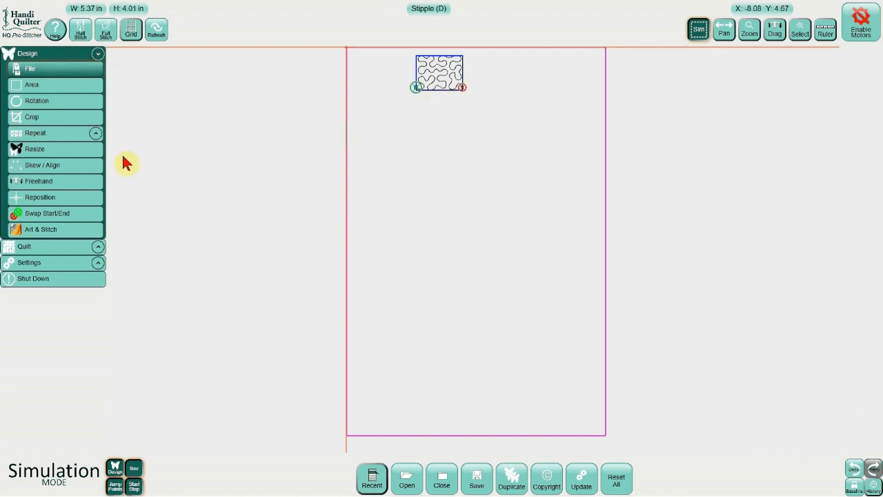
{"action": "mouse_move", "coordinate": [104, 174]}
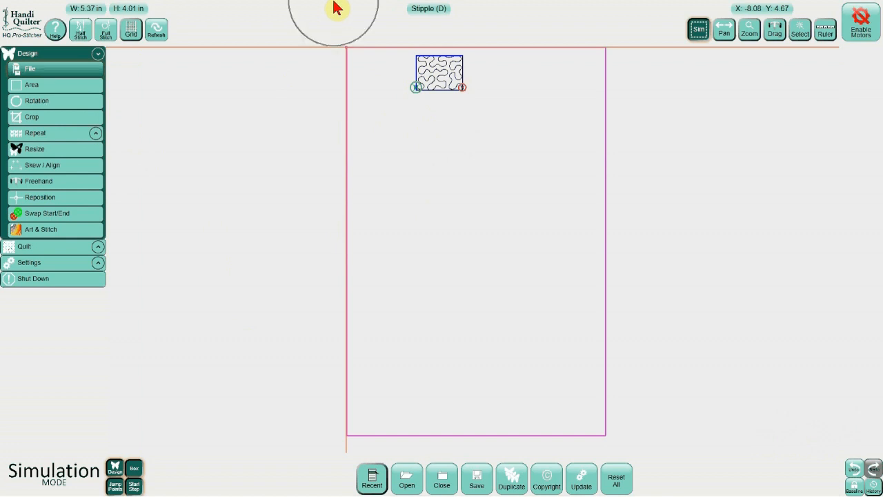
{"action": "mouse_move", "coordinate": [431, 132]}
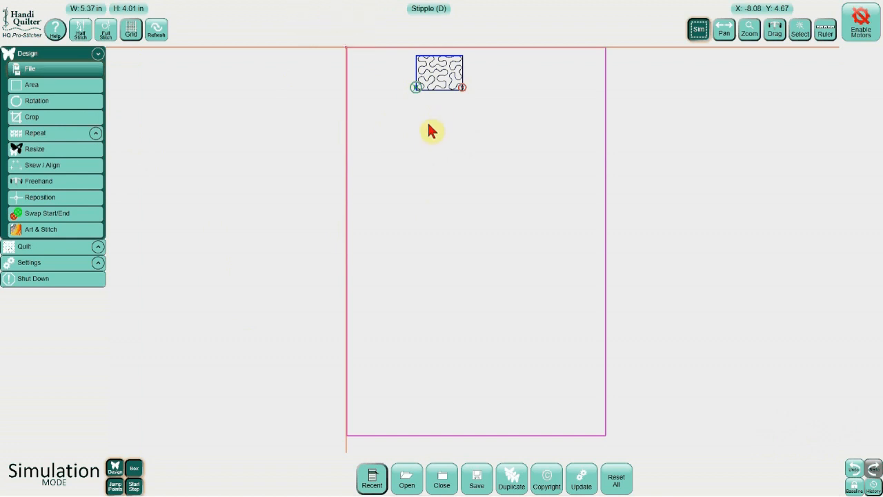
{"action": "mouse_move", "coordinate": [513, 204]}
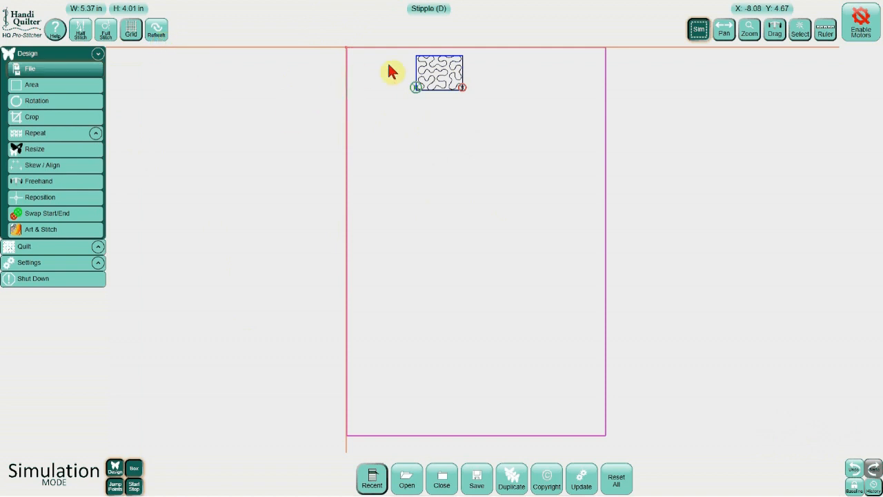
{"action": "mouse_move", "coordinate": [476, 102]}
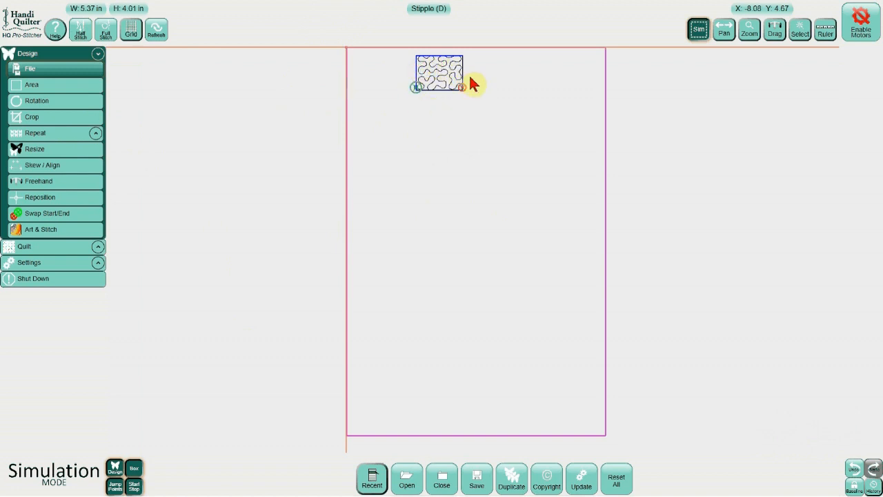
{"action": "mouse_move", "coordinate": [480, 98]}
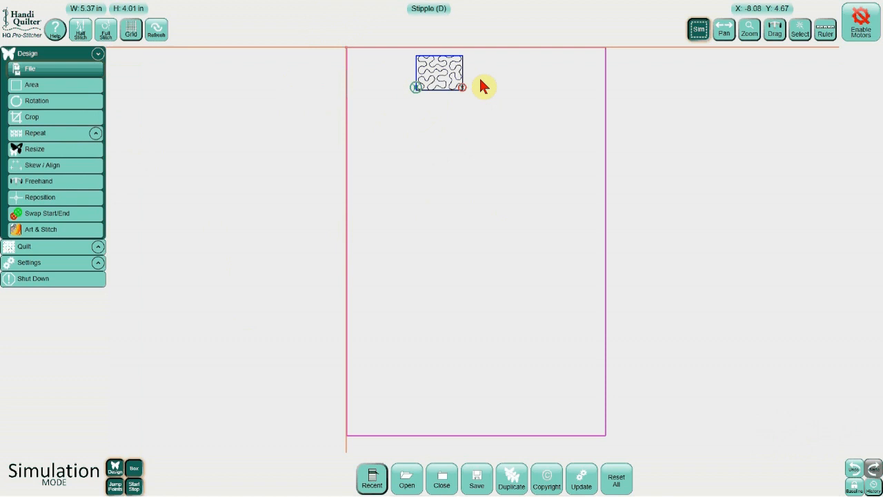
{"action": "mouse_move", "coordinate": [499, 86]}
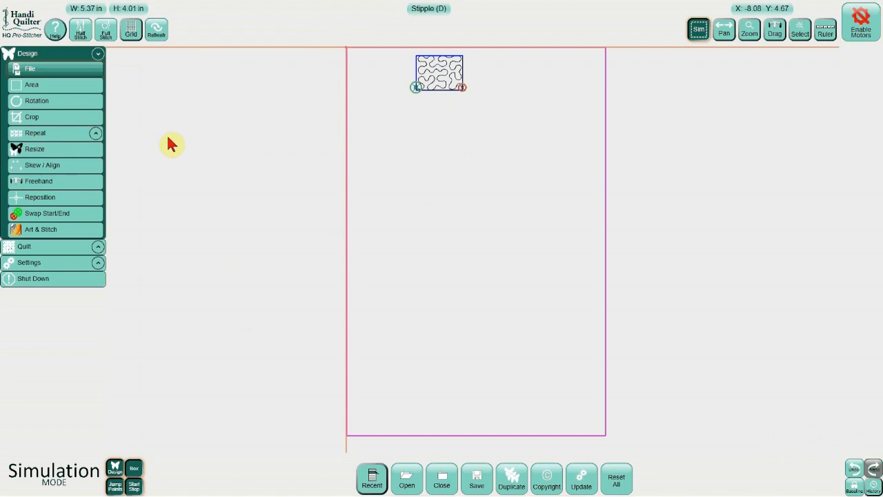
Step: Repeat Stipple with Fit, Stretch Width and Stretch Height to fill the 30 by 45 area
{"action": "left_click", "coordinate": [36, 132]}
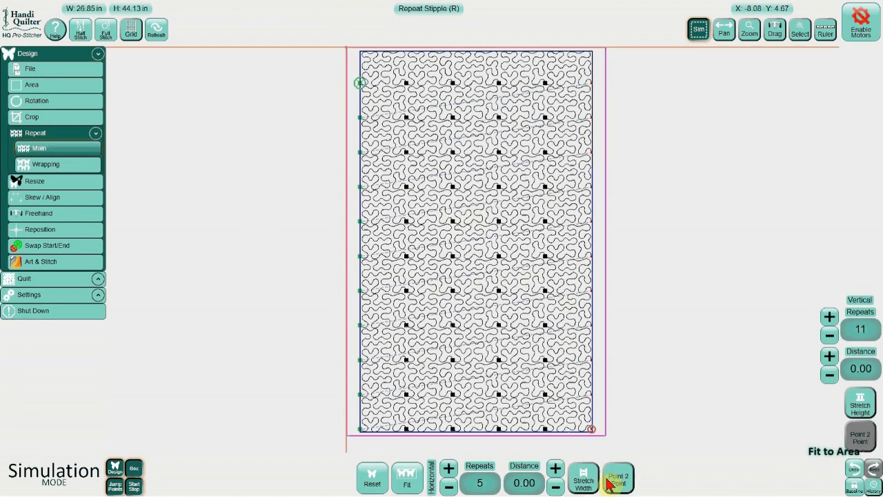
{"action": "left_click", "coordinate": [583, 478]}
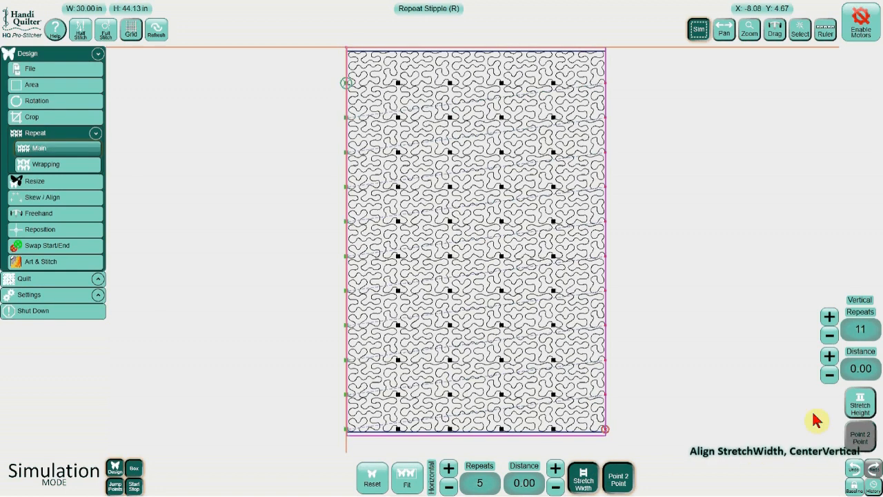
{"action": "left_click", "coordinate": [860, 403]}
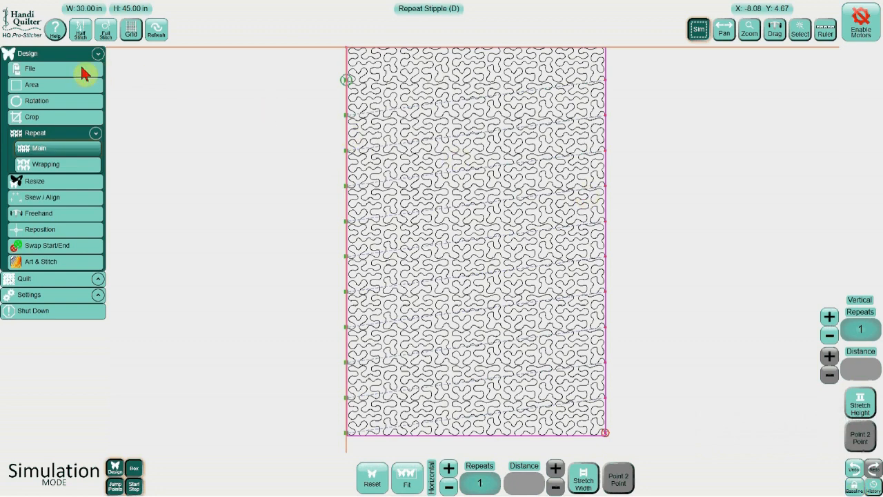
{"action": "left_click", "coordinate": [30, 69]}
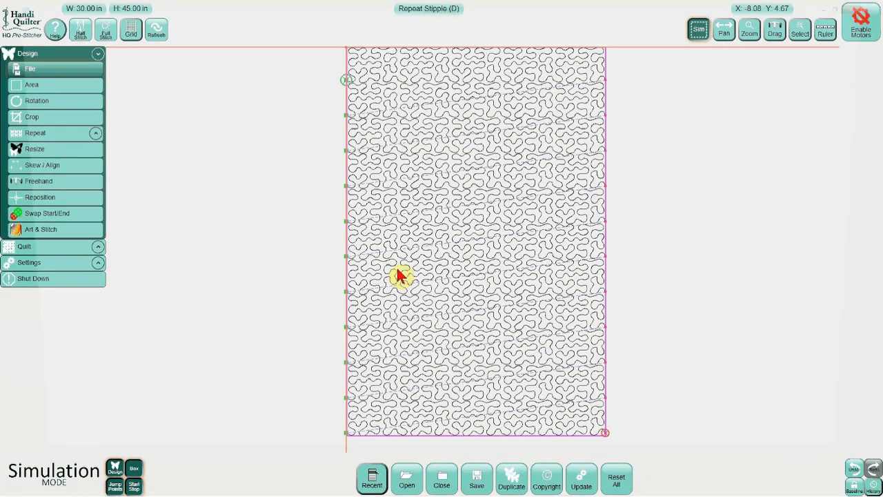
Step: Save the design with the name 'sim de', then close it leaving no design loaded
{"action": "left_click", "coordinate": [476, 477]}
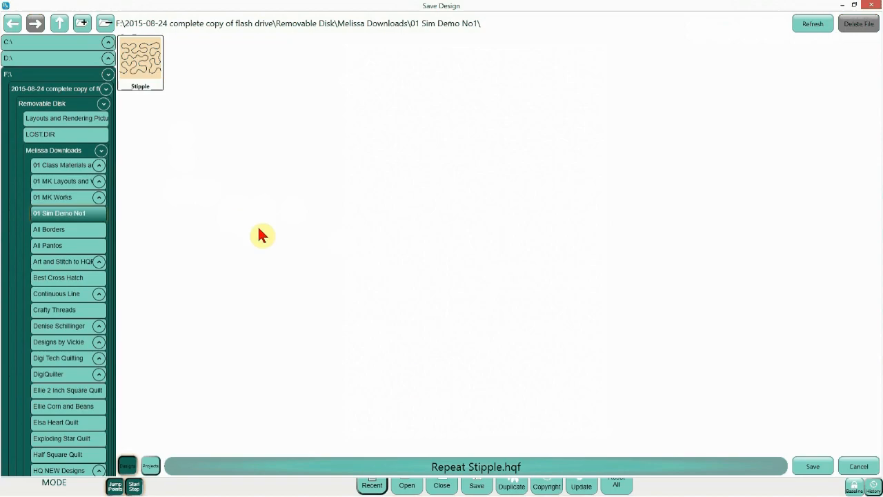
{"action": "left_click", "coordinate": [476, 466]}
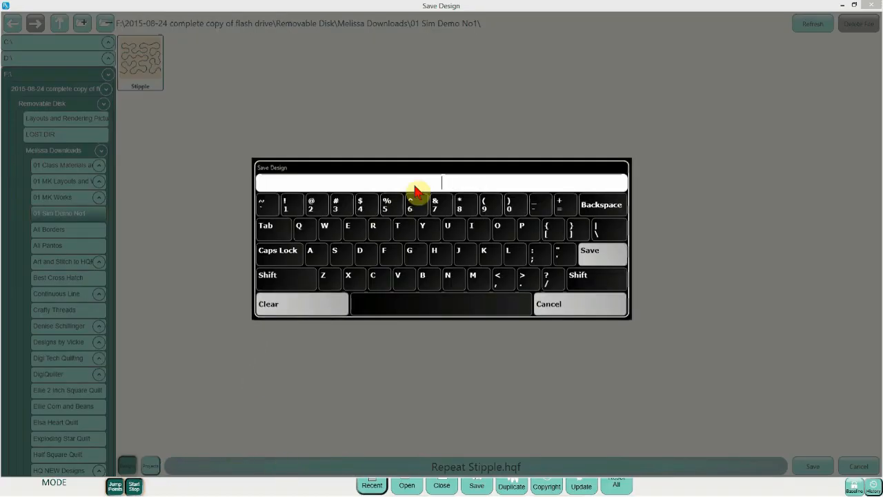
{"action": "type", "text": "sim de"}
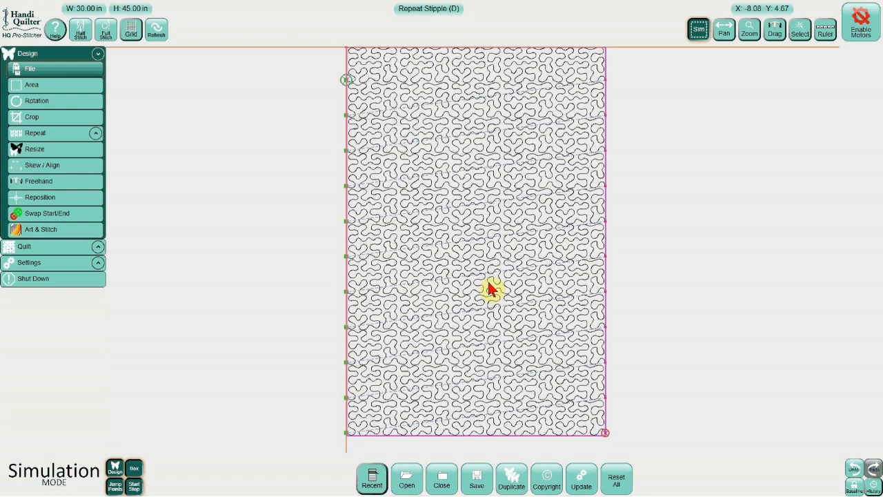
{"action": "left_click", "coordinate": [442, 478]}
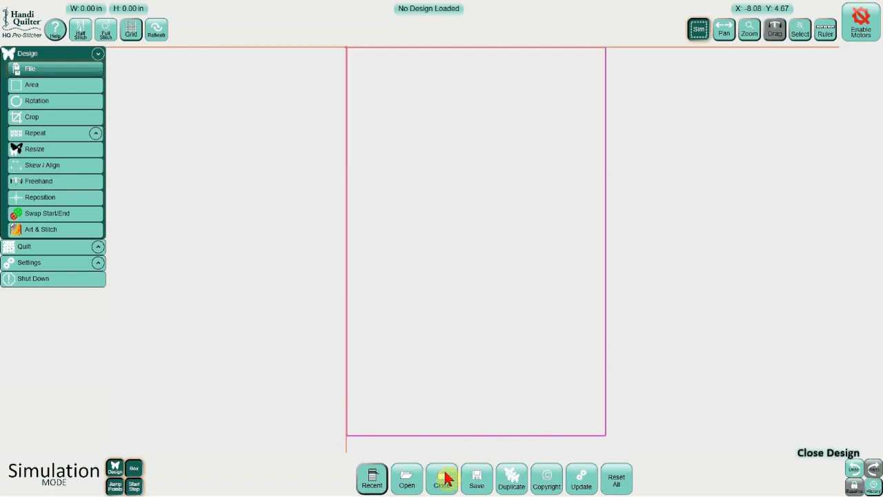